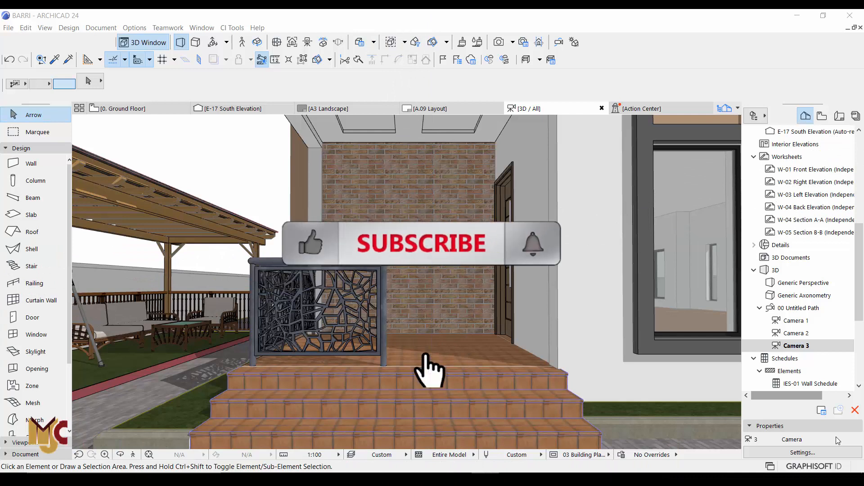
Show the 3D Visualization toolbar and bring up Surface Settings.
{"action": "left_click", "coordinate": [421, 244]}
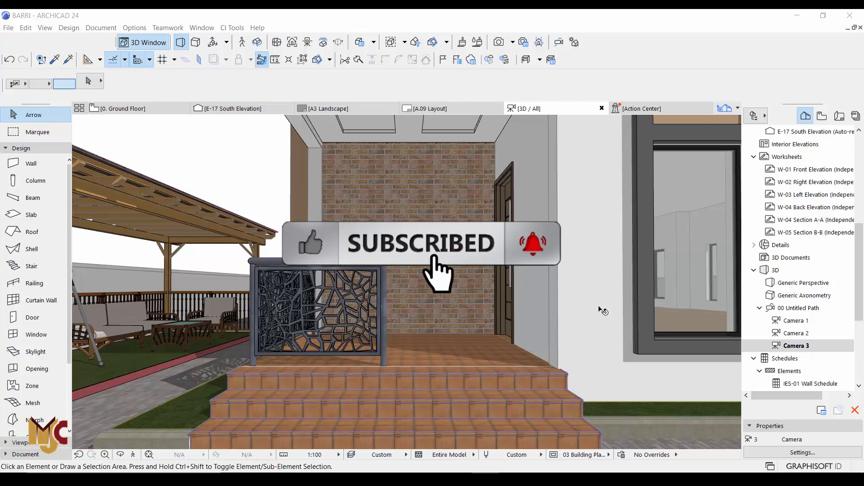
{"action": "mouse_move", "coordinate": [460, 202]}
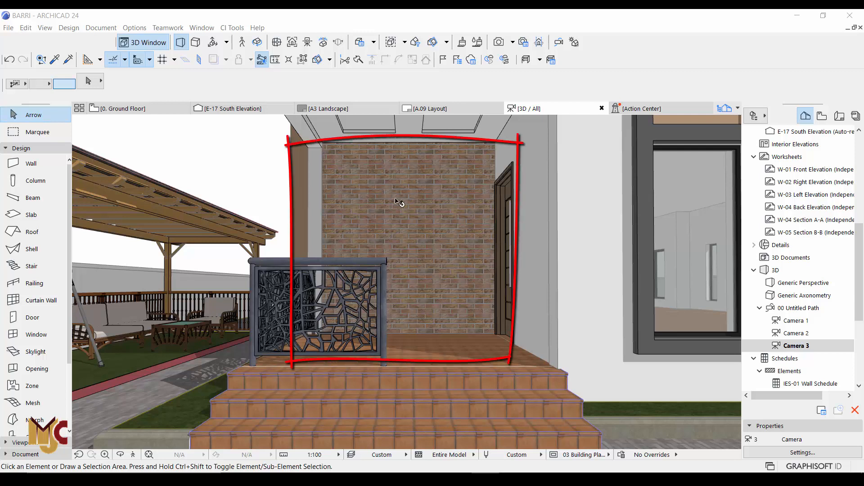
{"action": "mouse_move", "coordinate": [402, 200]}
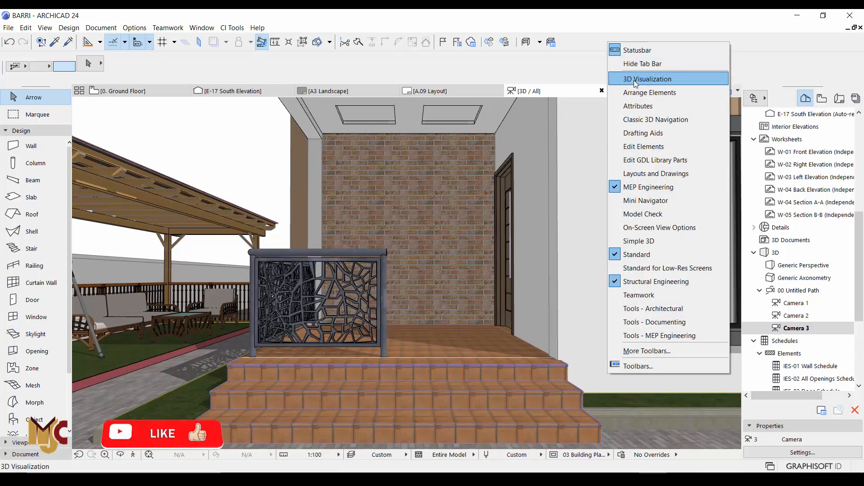
{"action": "left_click", "coordinate": [648, 79]}
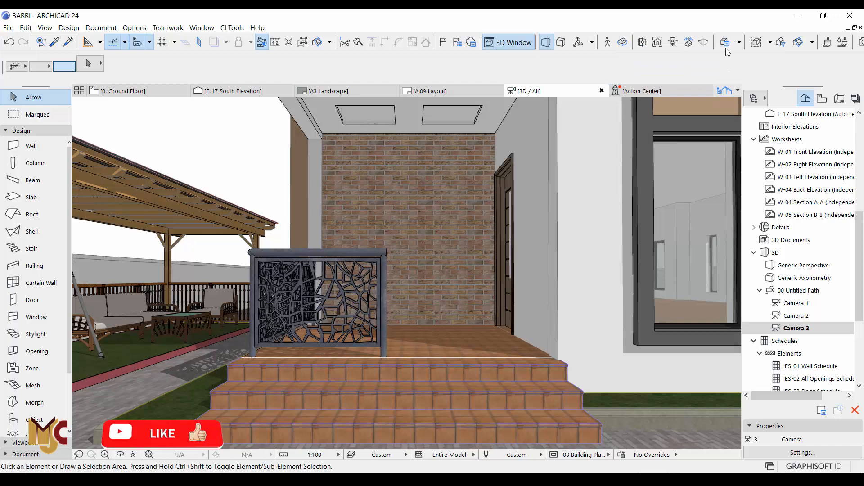
{"action": "mouse_move", "coordinate": [515, 42]}
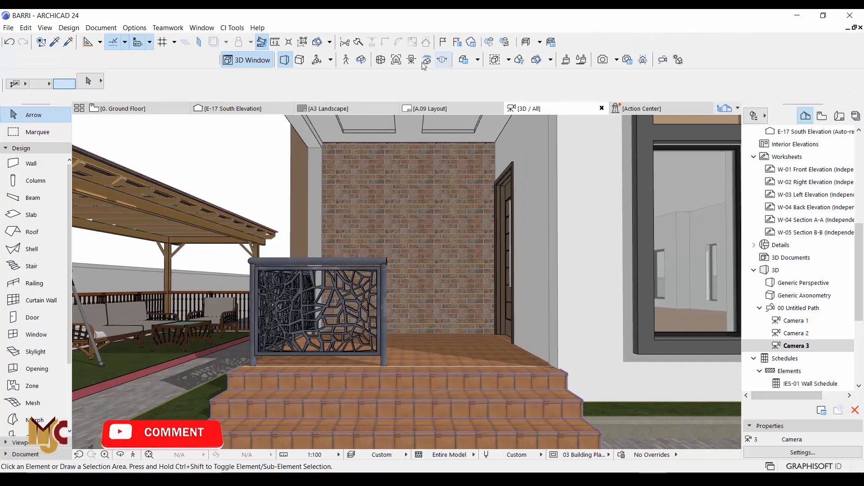
{"action": "mouse_move", "coordinate": [567, 60]}
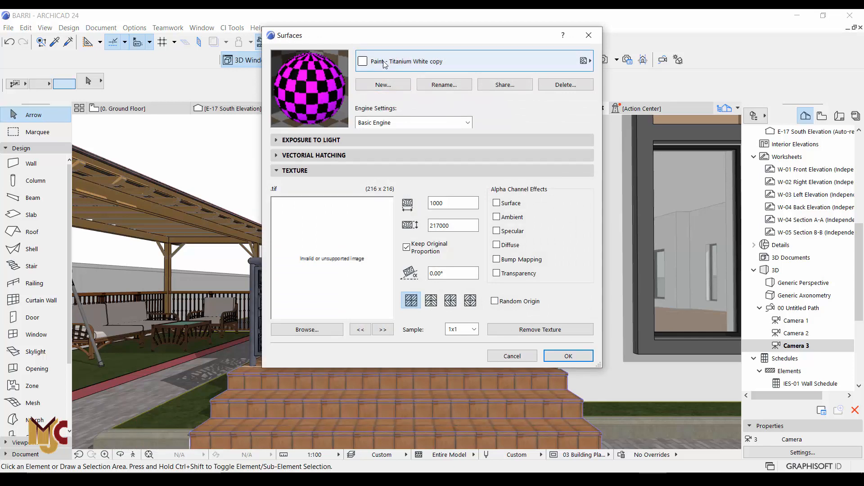
Pick Brick - Brown from the surface list and start a new surface duplicating it.
{"action": "left_click", "coordinate": [587, 61]}
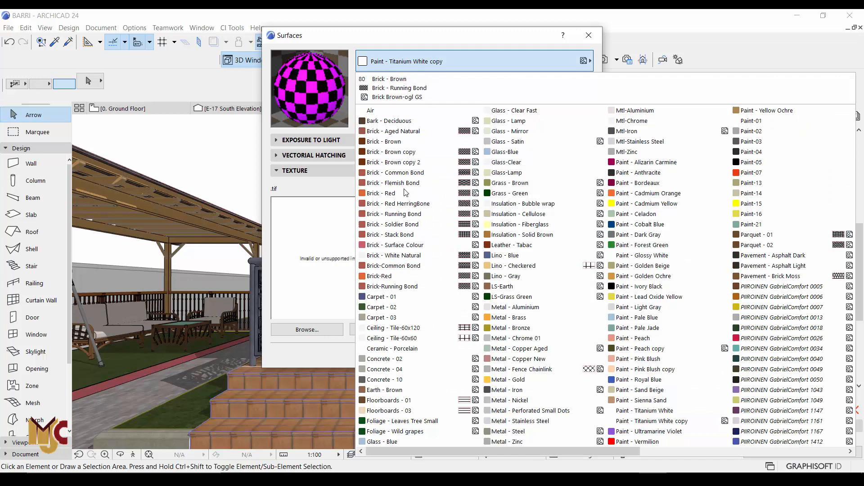
{"action": "left_click", "coordinate": [403, 203]}
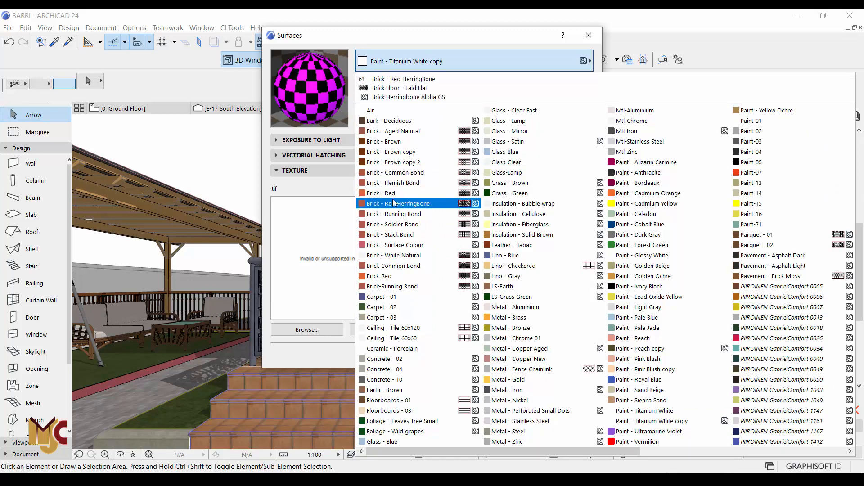
{"action": "left_click", "coordinate": [391, 151]}
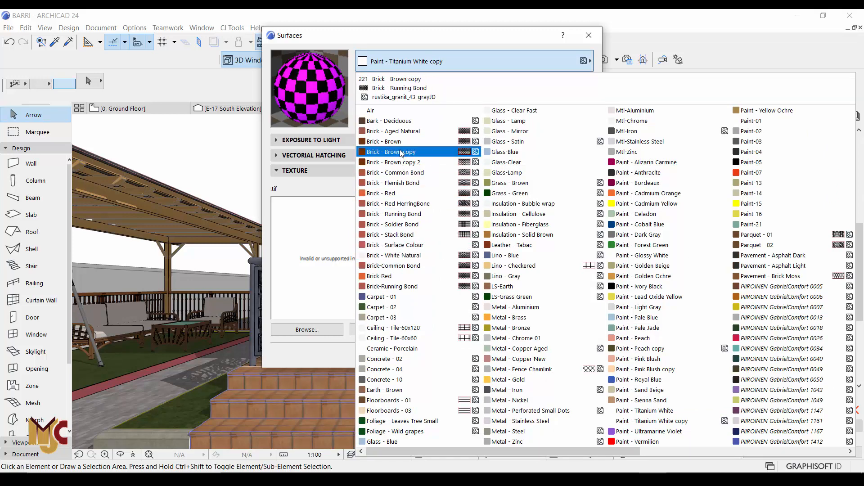
{"action": "double_click", "coordinate": [392, 151]}
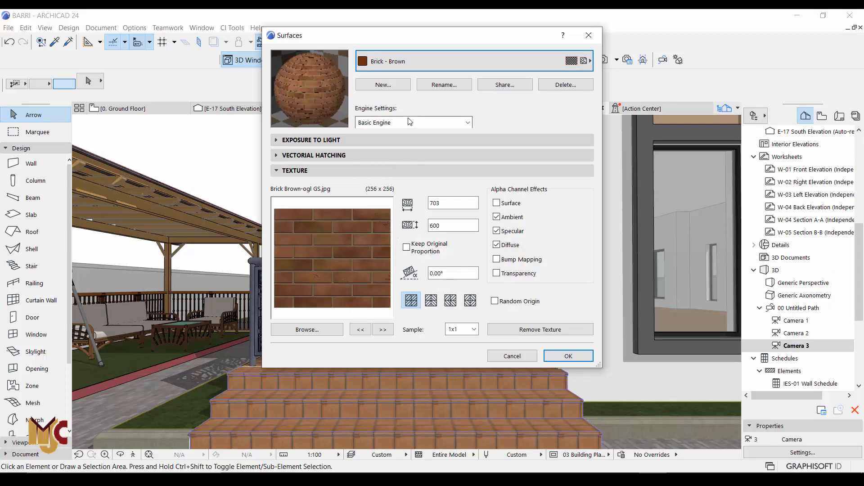
{"action": "left_click", "coordinate": [382, 84]}
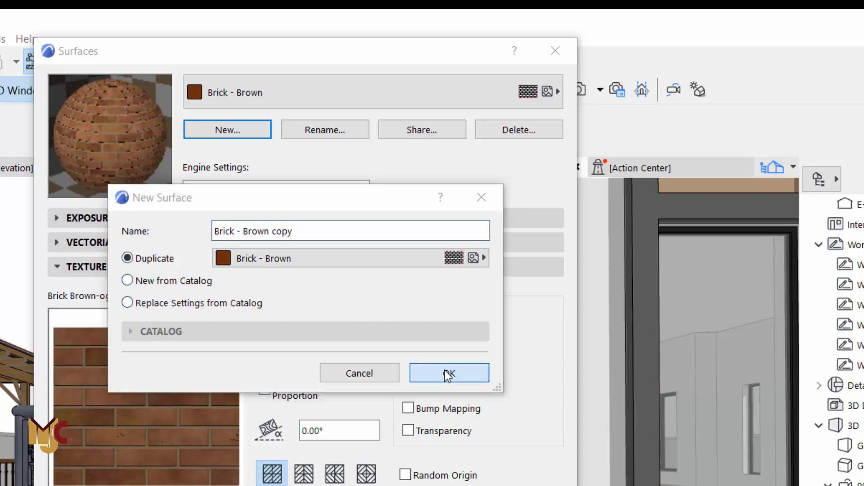
Create the duplicate surface, renaming it 'Brick - Brown copy 2RE' after the name warning.
{"action": "left_click", "coordinate": [448, 372]}
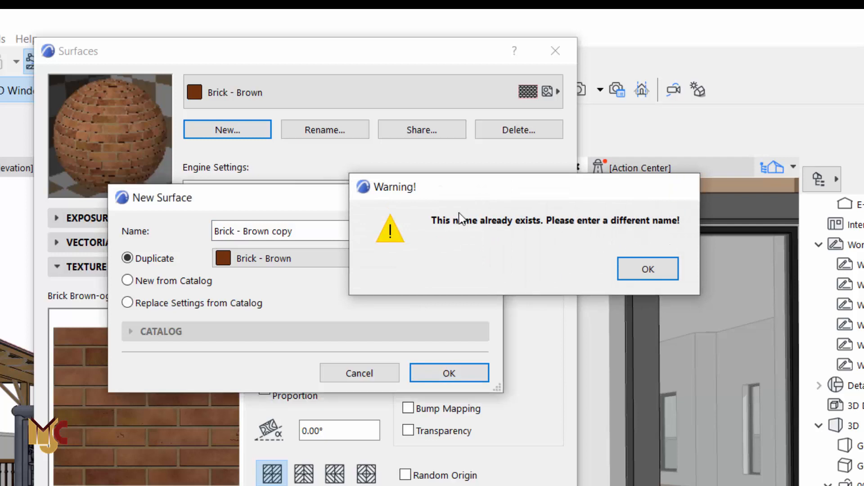
{"action": "left_click", "coordinate": [648, 269]}
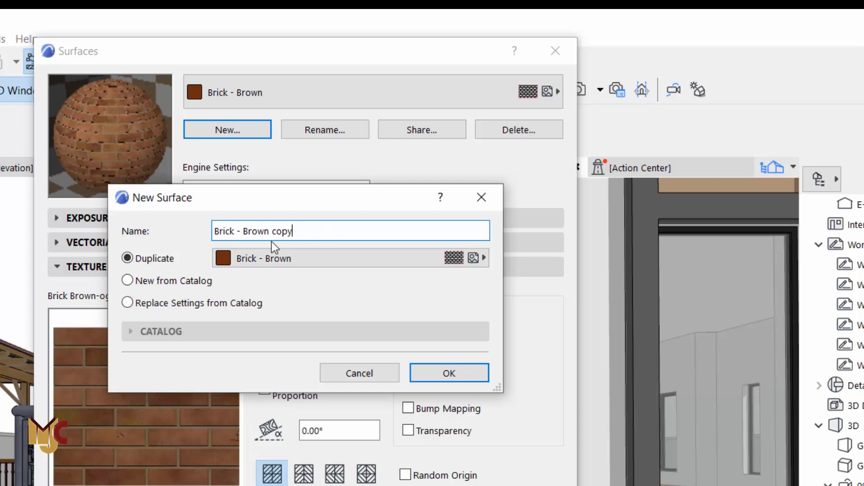
{"action": "type", "text": "2RE"}
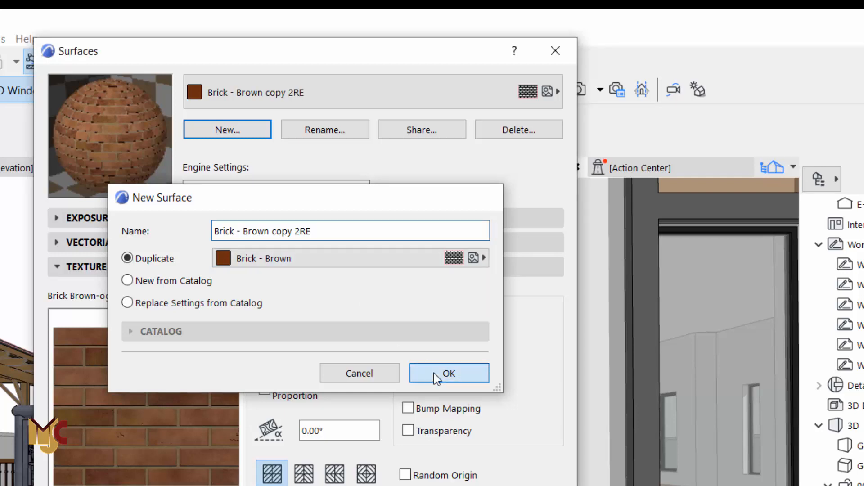
{"action": "left_click", "coordinate": [448, 373]}
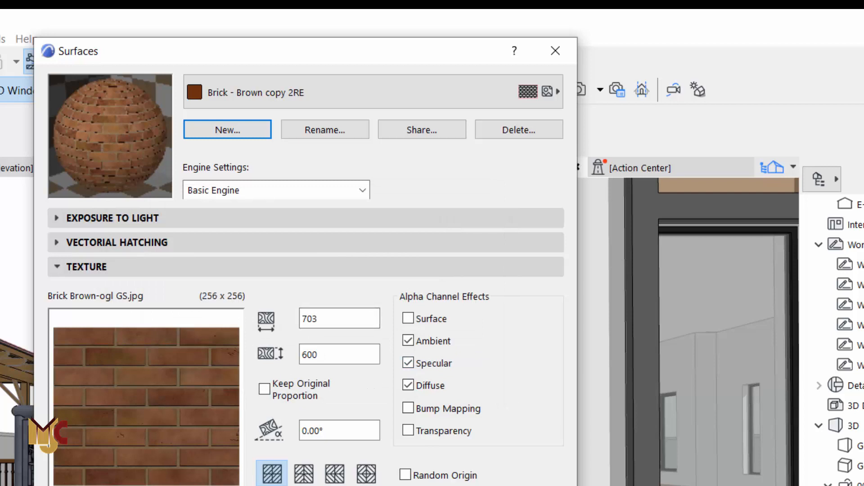
{"action": "mouse_move", "coordinate": [98, 330]}
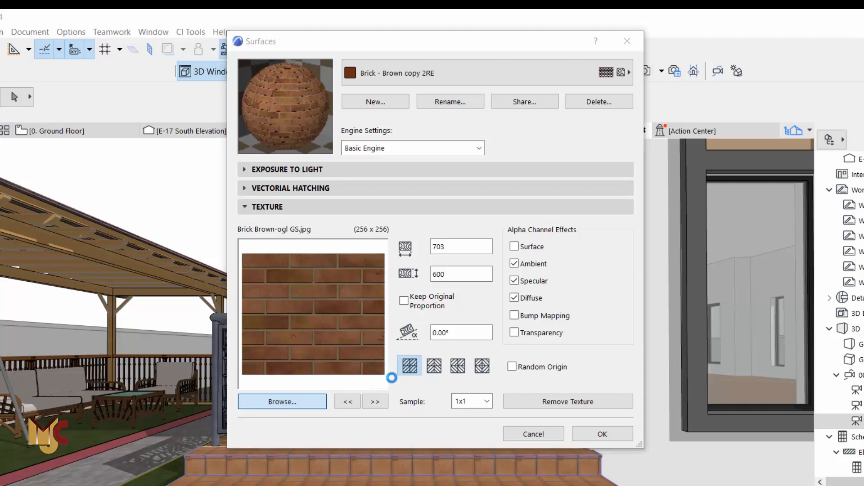
Browse for a texture image and start adding a new library in Library Manager.
{"action": "left_click", "coordinate": [282, 401]}
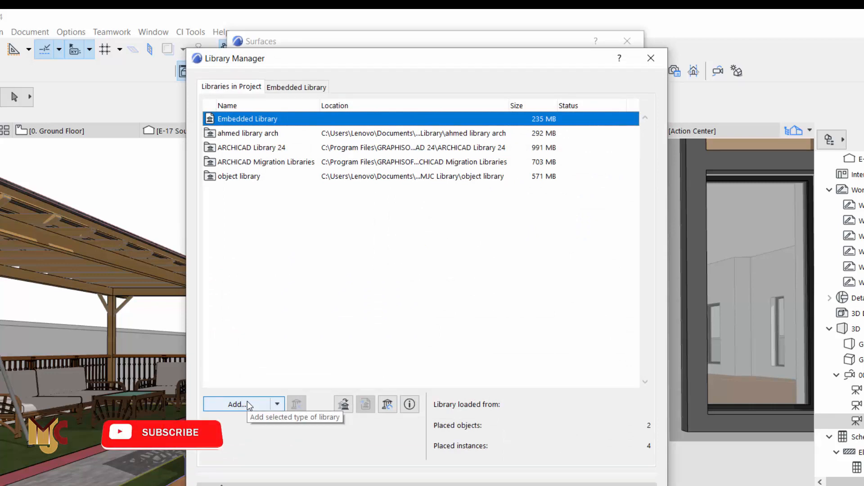
{"action": "left_click", "coordinate": [239, 404]}
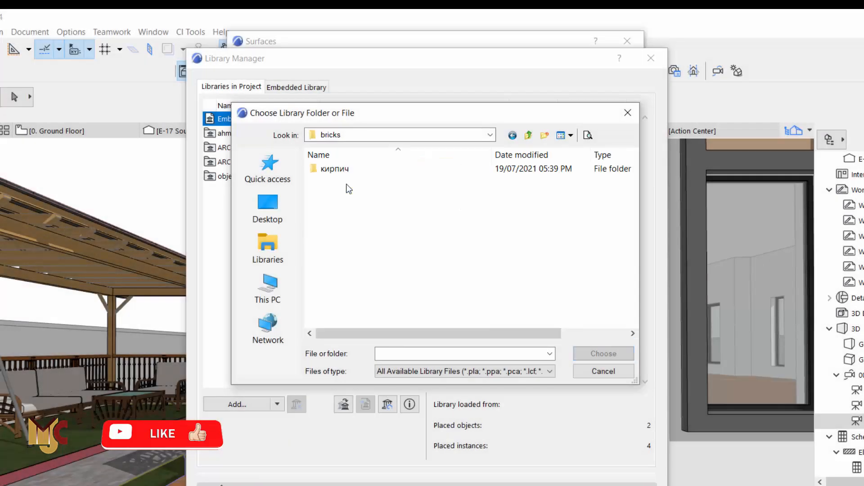
Add the Рустика Гранит 23 folder from кирпич as a project library.
{"action": "double_click", "coordinate": [335, 168]}
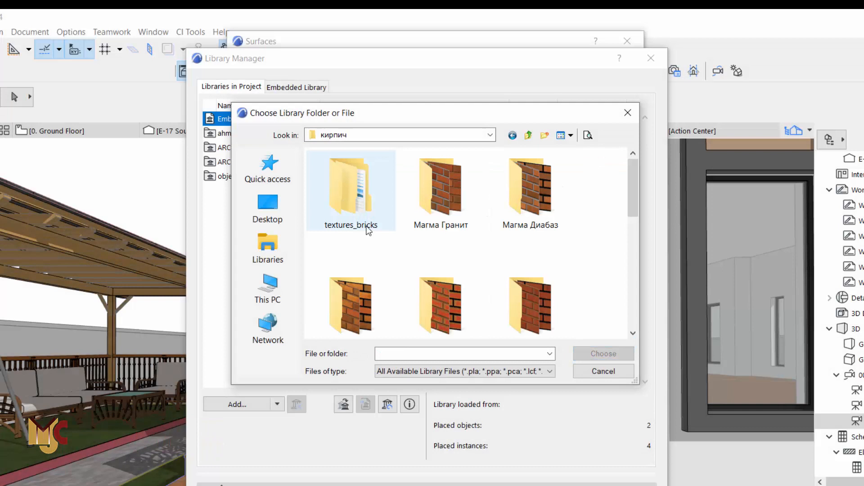
{"action": "scroll", "scroll_direction": "down", "scroll_amount": 3}
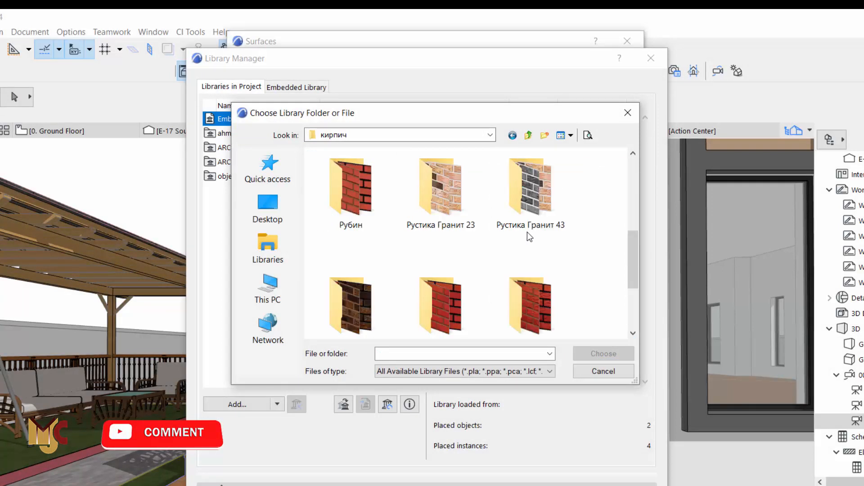
{"action": "left_click", "coordinate": [440, 187]}
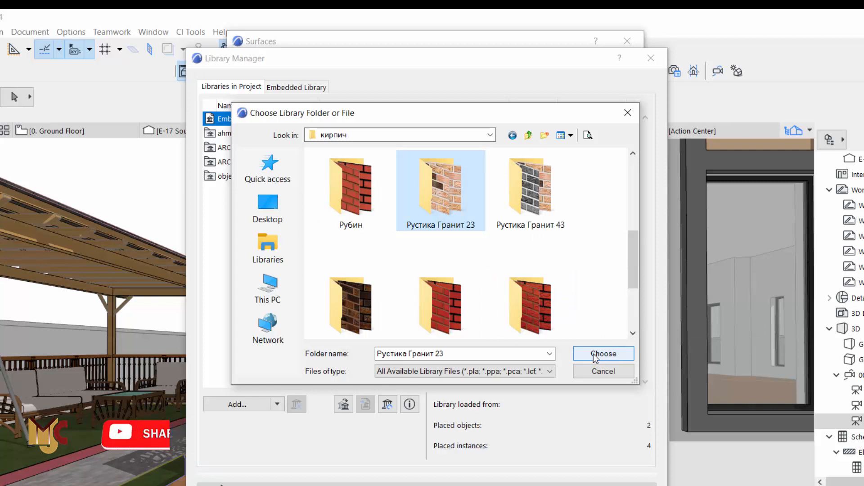
{"action": "left_click", "coordinate": [604, 353]}
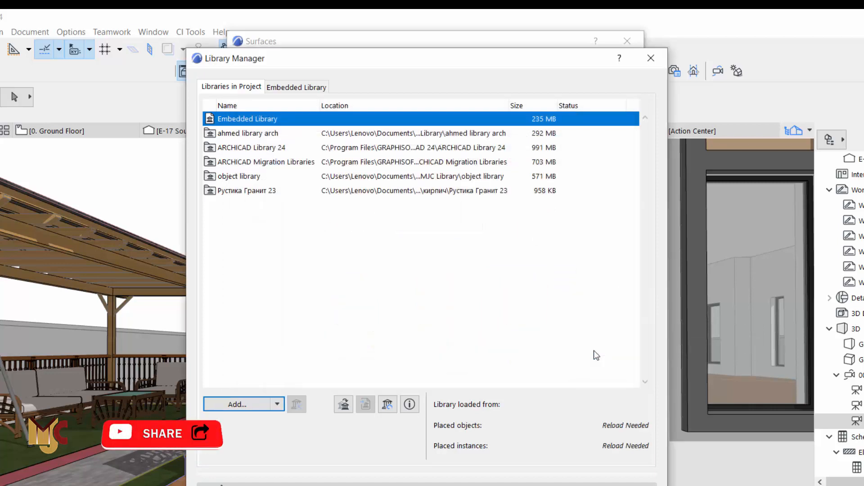
{"action": "mouse_move", "coordinate": [244, 195]}
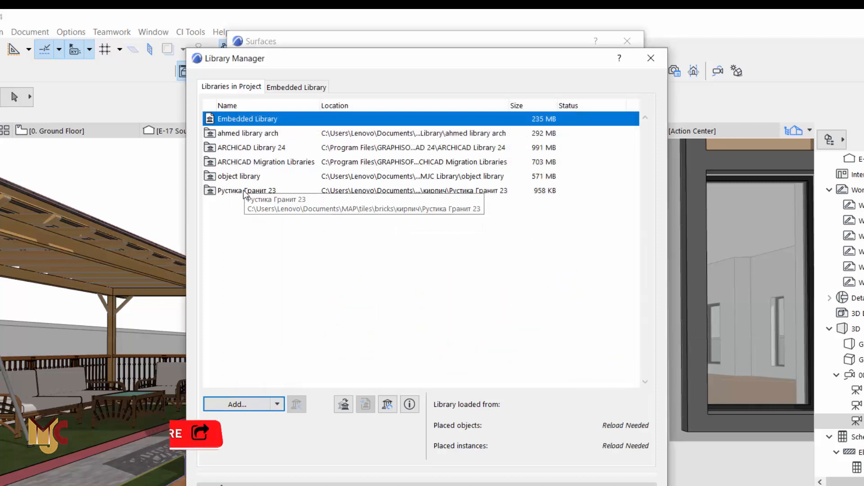
{"action": "mouse_move", "coordinate": [281, 194]}
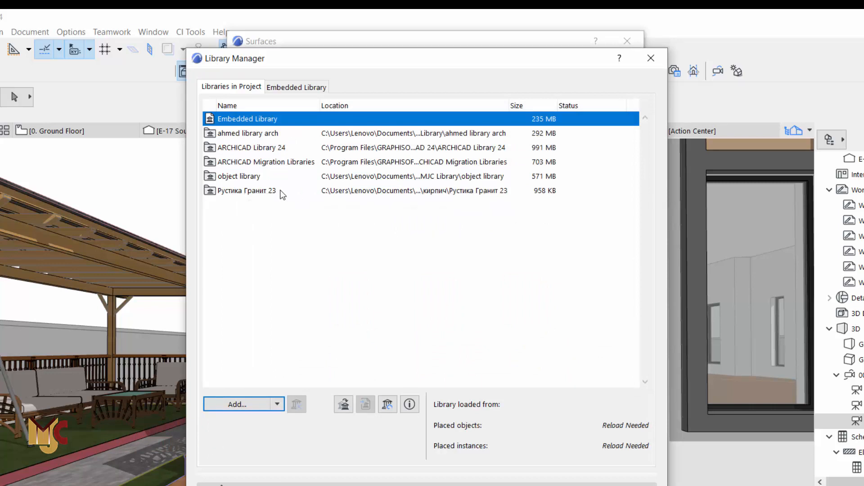
{"action": "mouse_move", "coordinate": [262, 197]}
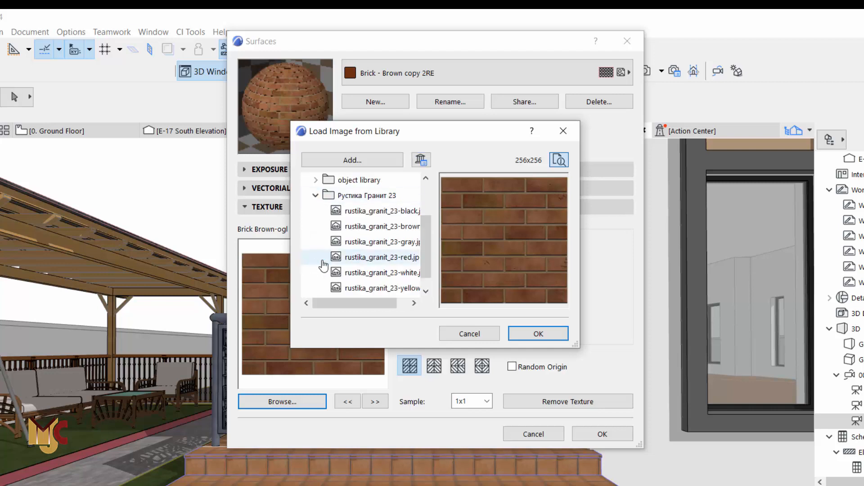
Preview the brick images, choose the white rustika_granit_23 texture and keep its original proportions.
{"action": "left_click", "coordinate": [381, 226]}
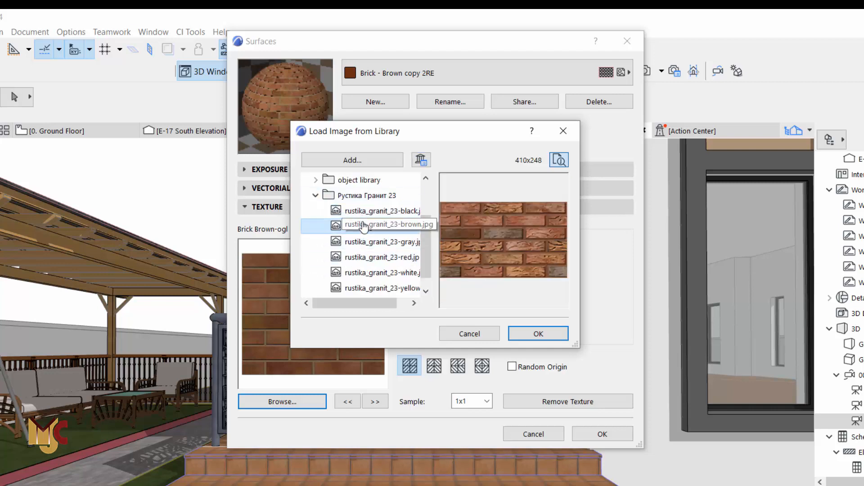
{"action": "left_click", "coordinate": [381, 241]}
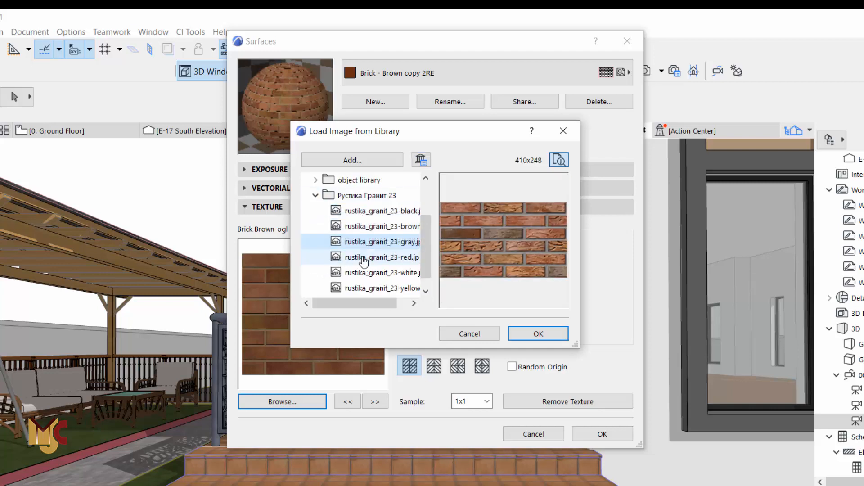
{"action": "left_click", "coordinate": [380, 272]}
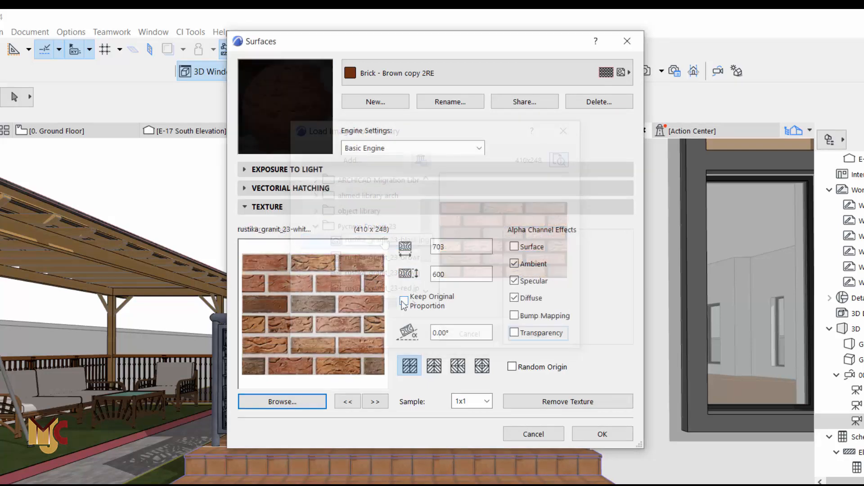
{"action": "left_click", "coordinate": [403, 301]}
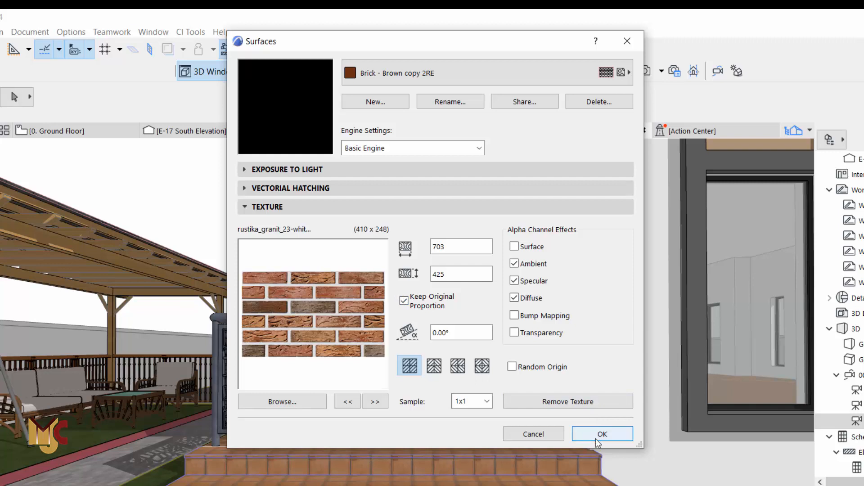
Apply the new 703 × 425 brick texture so the porch's back wall shows it in 3D.
{"action": "left_click", "coordinate": [602, 434]}
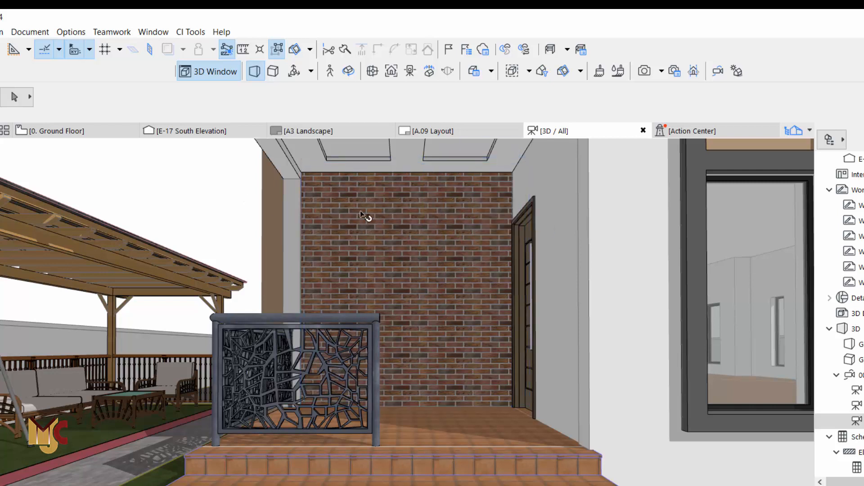
{"action": "mouse_move", "coordinate": [400, 219]}
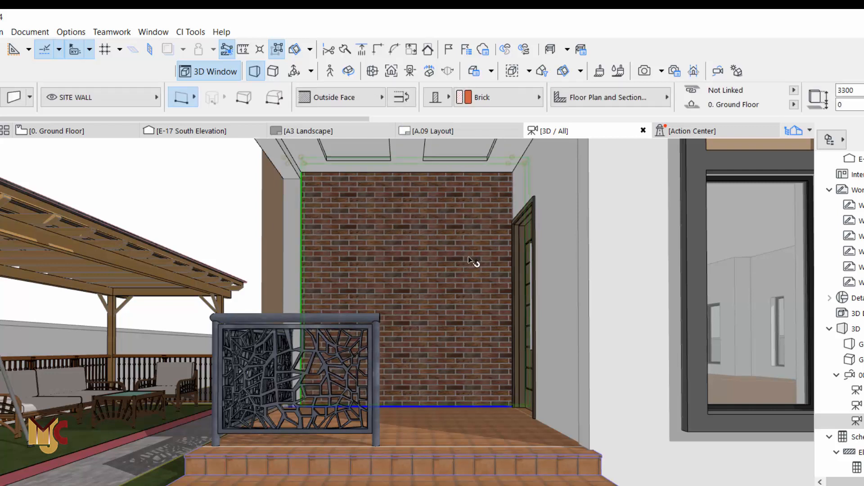
{"action": "mouse_move", "coordinate": [371, 244]}
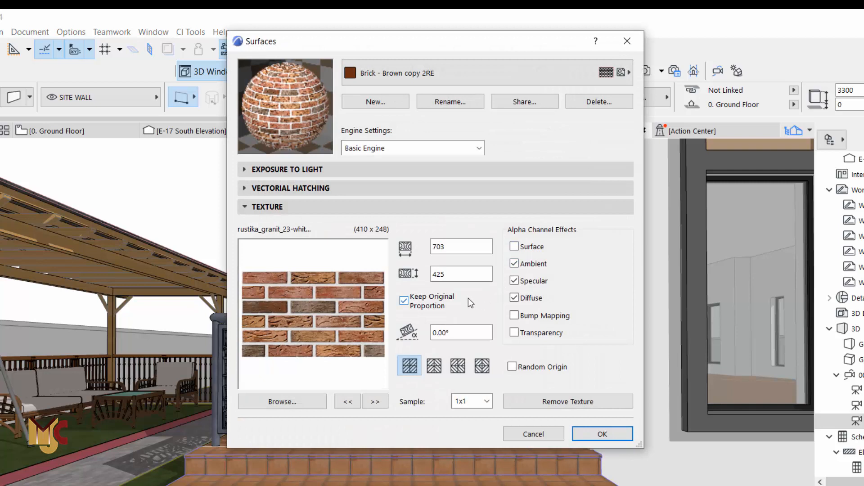
Set the texture's horizontal size to 1000 (height follows to 605) and apply it to the wall.
{"action": "left_click", "coordinate": [461, 246]}
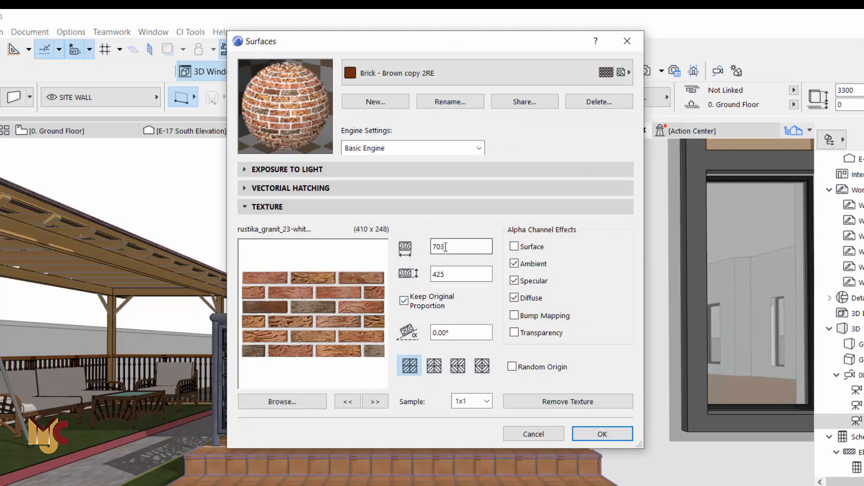
{"action": "mouse_move", "coordinate": [461, 247]}
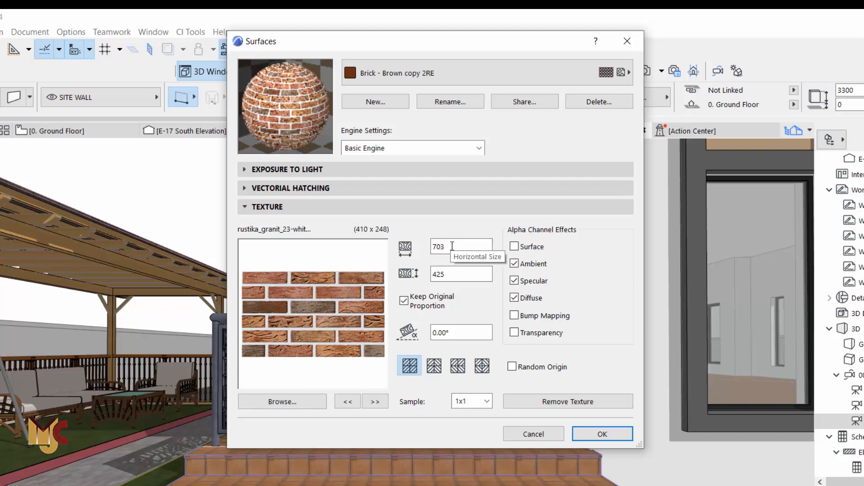
{"action": "triple_click", "coordinate": [461, 246]}
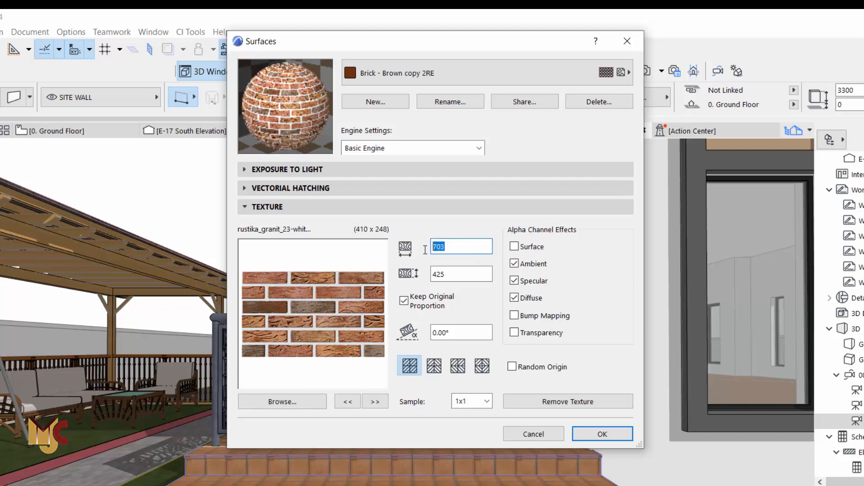
{"action": "type", "text": "1"}
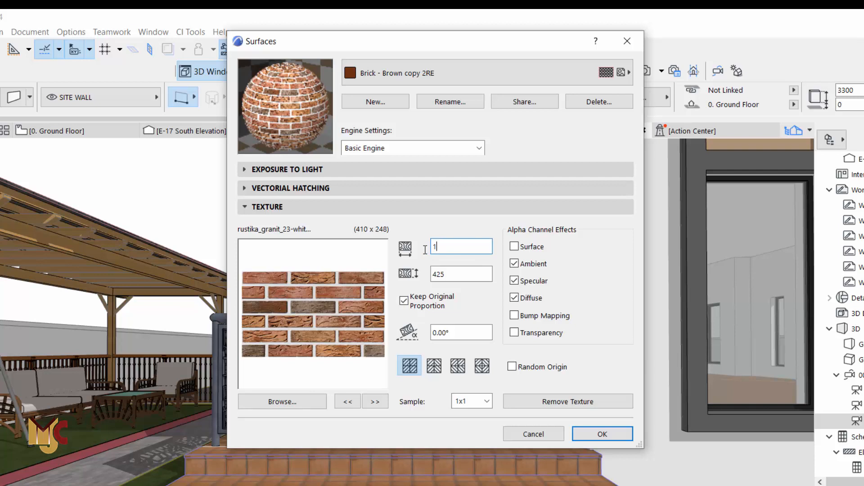
{"action": "type", "text": "1000"}
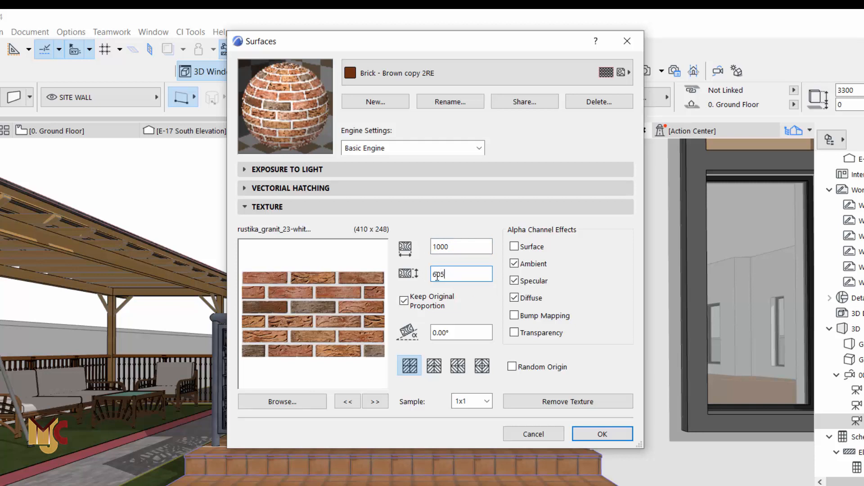
{"action": "left_click", "coordinate": [404, 301]}
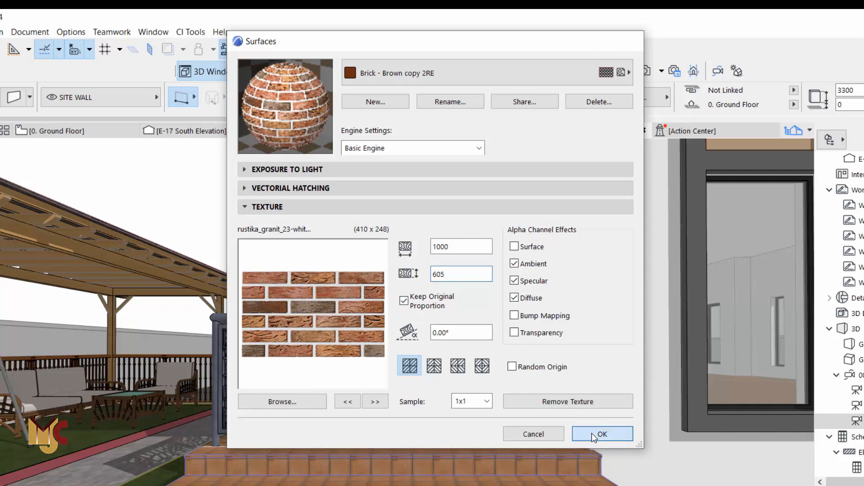
{"action": "left_click", "coordinate": [602, 434]}
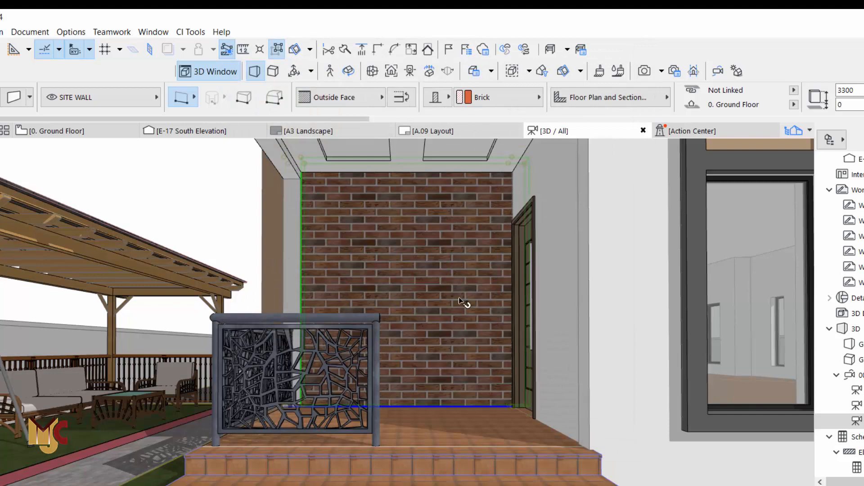